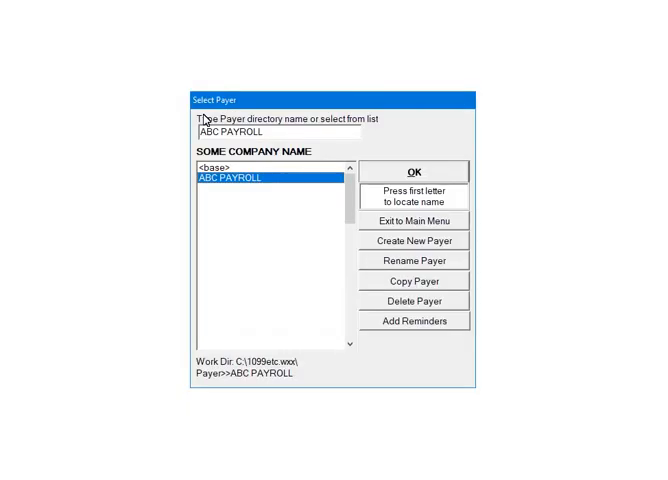
mouse_move(424, 184)
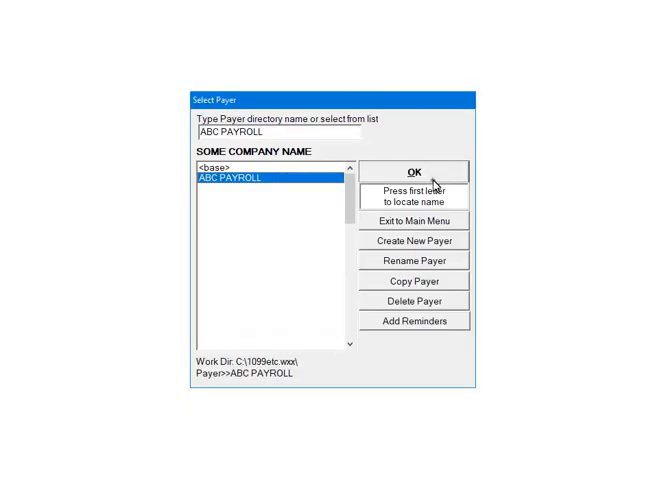
Select the ABC PAYROLL payer and bring up the W-2 / W-3 form family list
click(412, 172)
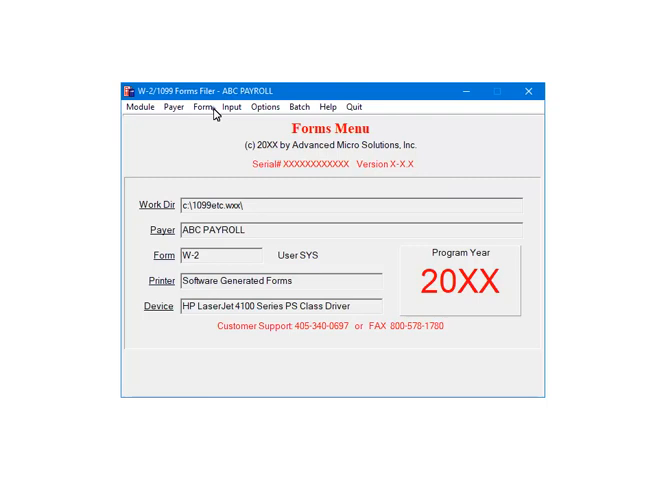
click(204, 104)
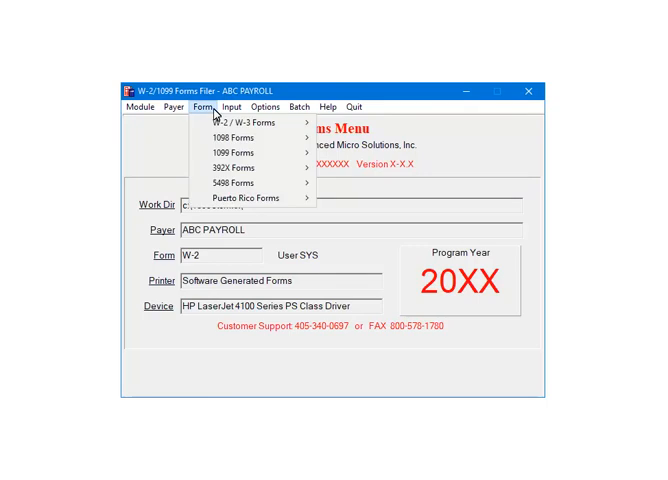
mouse_move(304, 130)
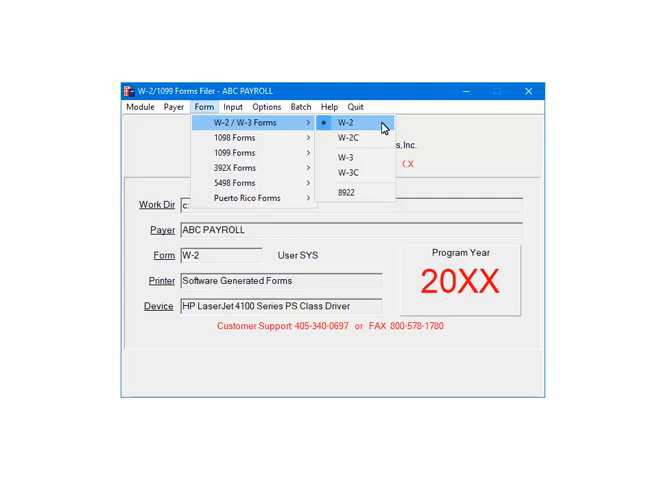
Enter the W-2 records and start printing them as forms
click(352, 122)
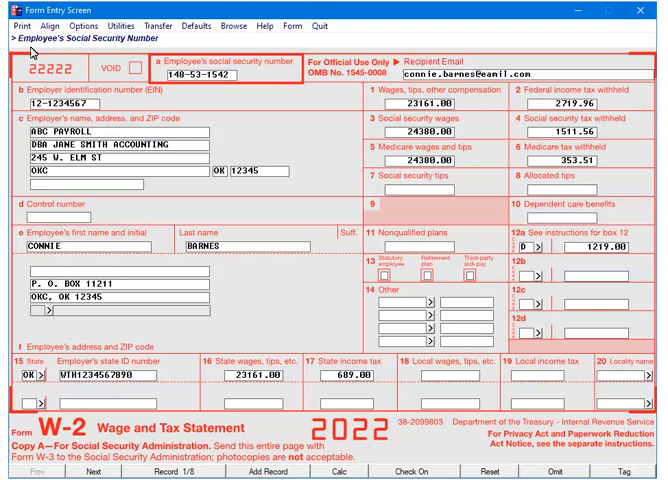
click(22, 26)
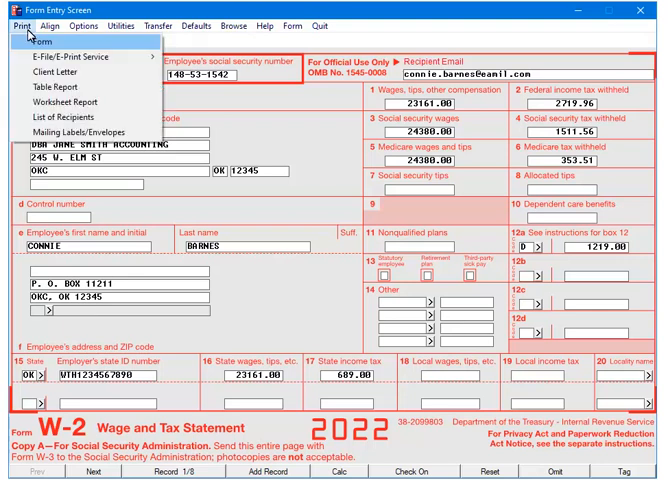
mouse_move(96, 42)
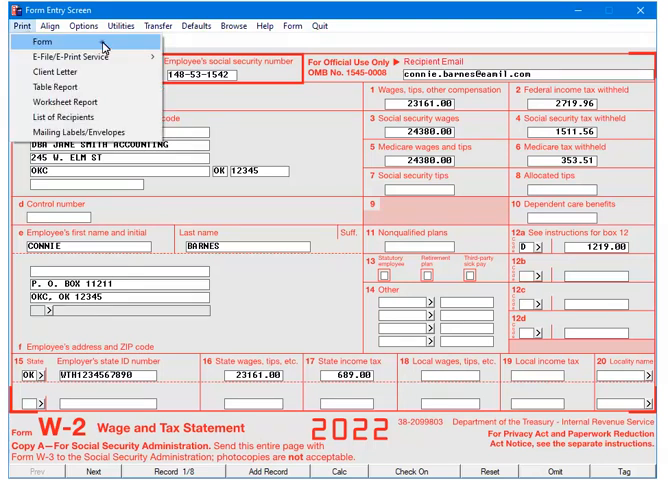
click(40, 42)
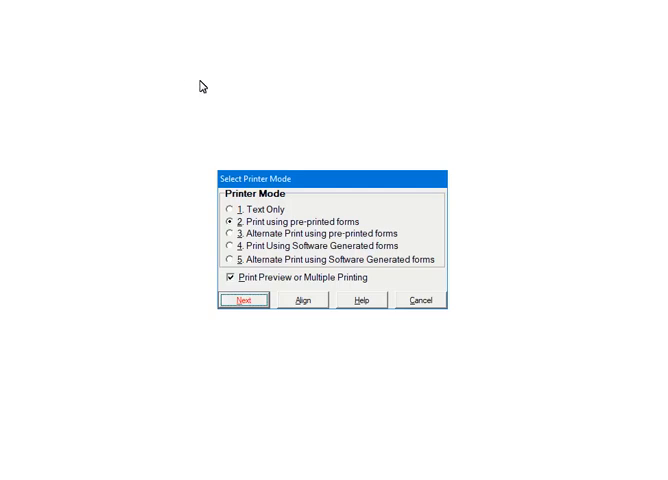
Choose pre-printed forms mode with Print Preview on and continue
click(244, 300)
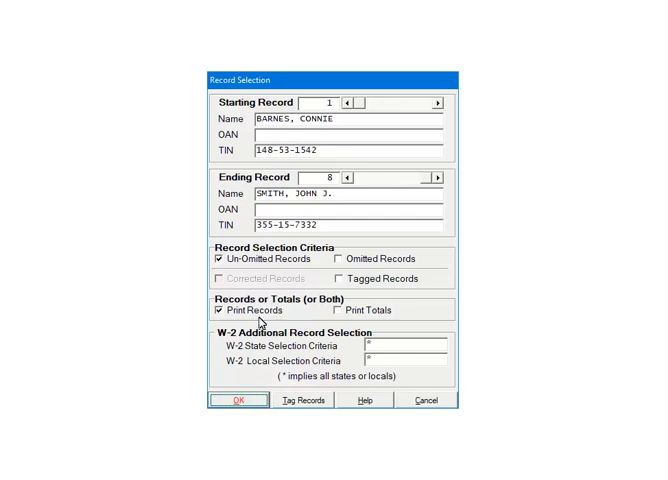
Accept records 1 through 8, un-omitted, as the print range
click(230, 400)
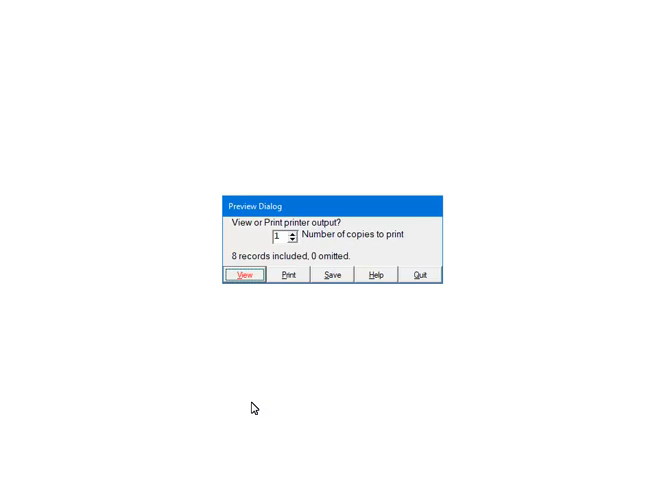
mouse_move(256, 406)
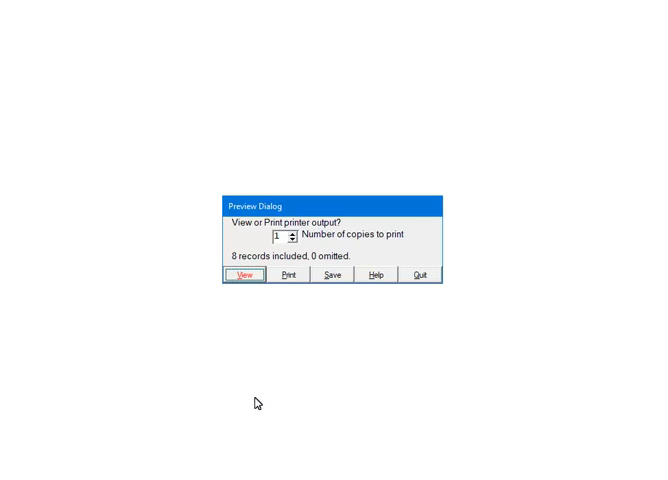
View the W-2 print output in the PDF viewer
click(244, 276)
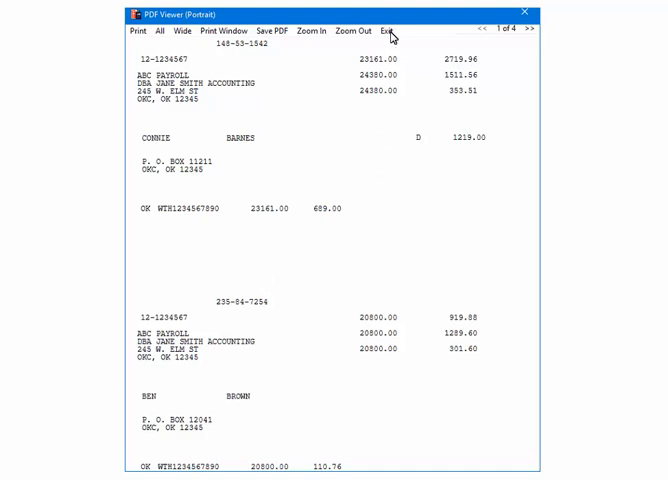
Close the PDF preview to return to the view-or-print dialog
click(396, 36)
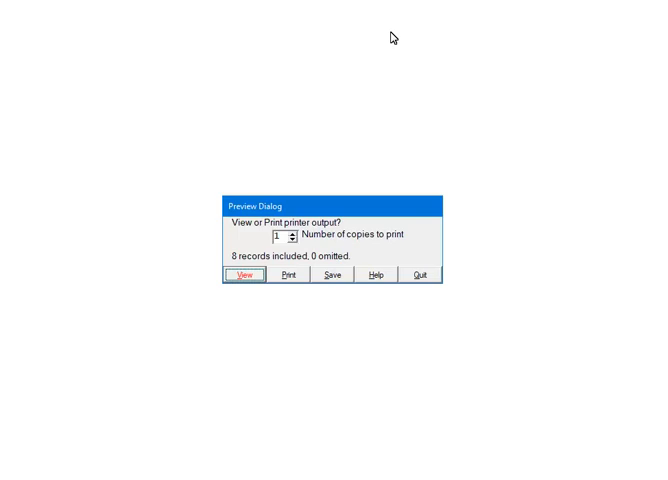
mouse_move(428, 100)
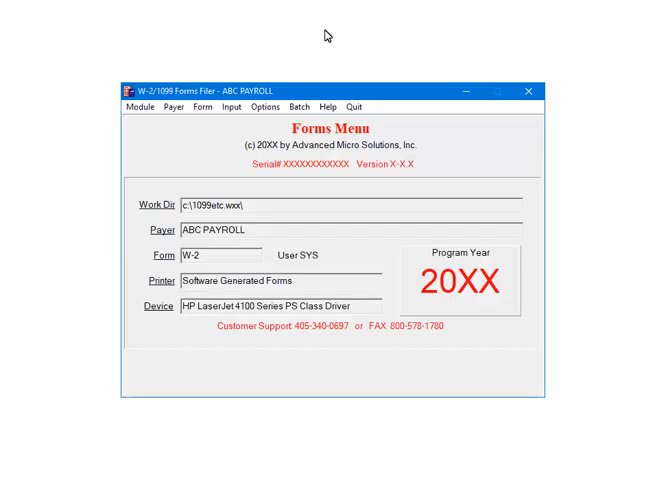
mouse_move(360, 68)
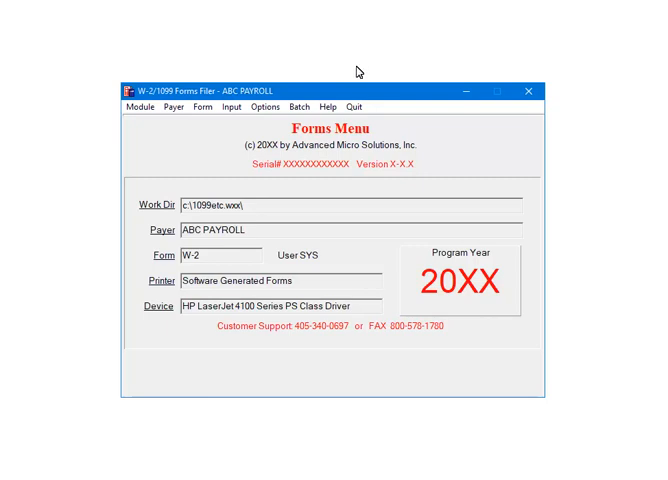
mouse_move(350, 104)
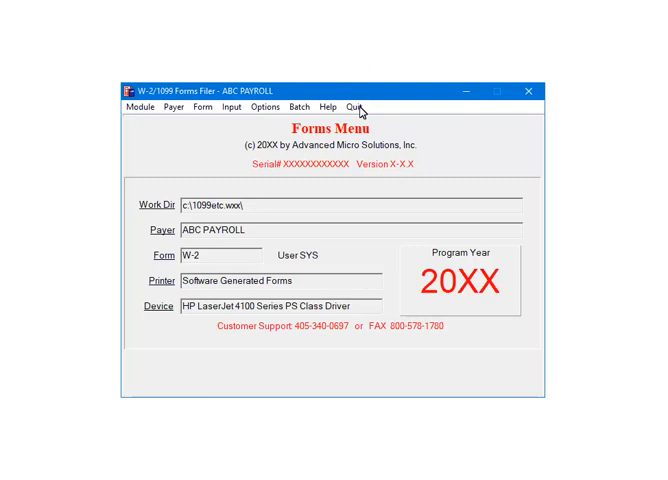